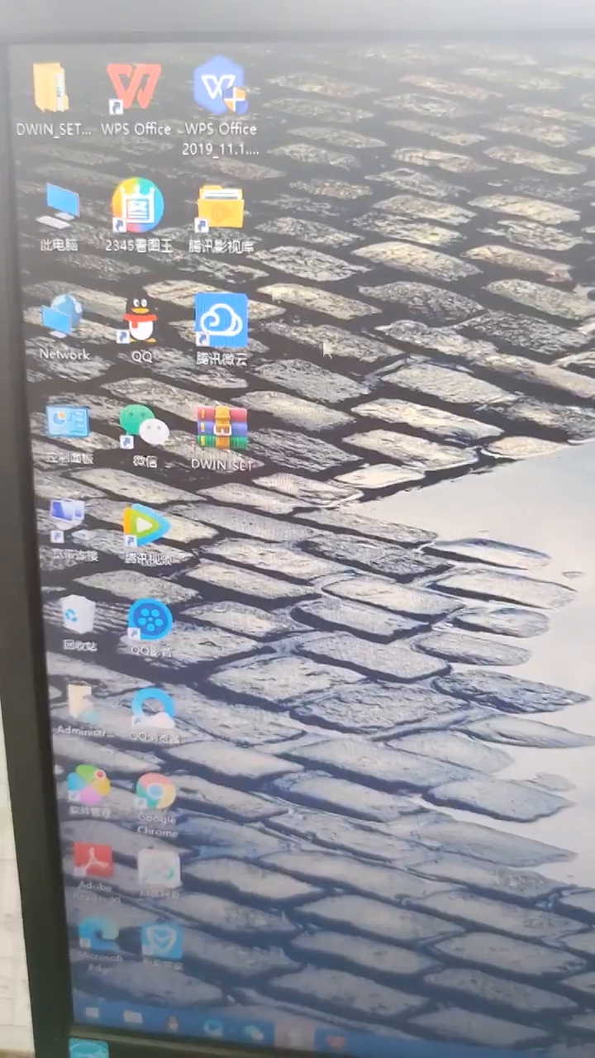
Reach the Format option for the 14.5 GB U disk (N:) from This PC.
double_click(61, 217)
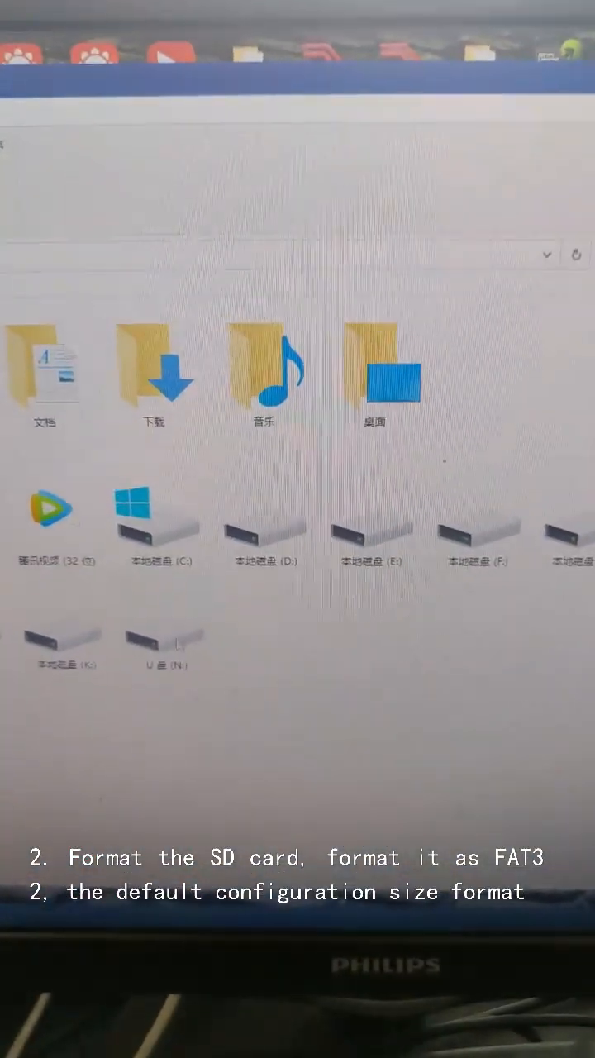
right_click(164, 637)
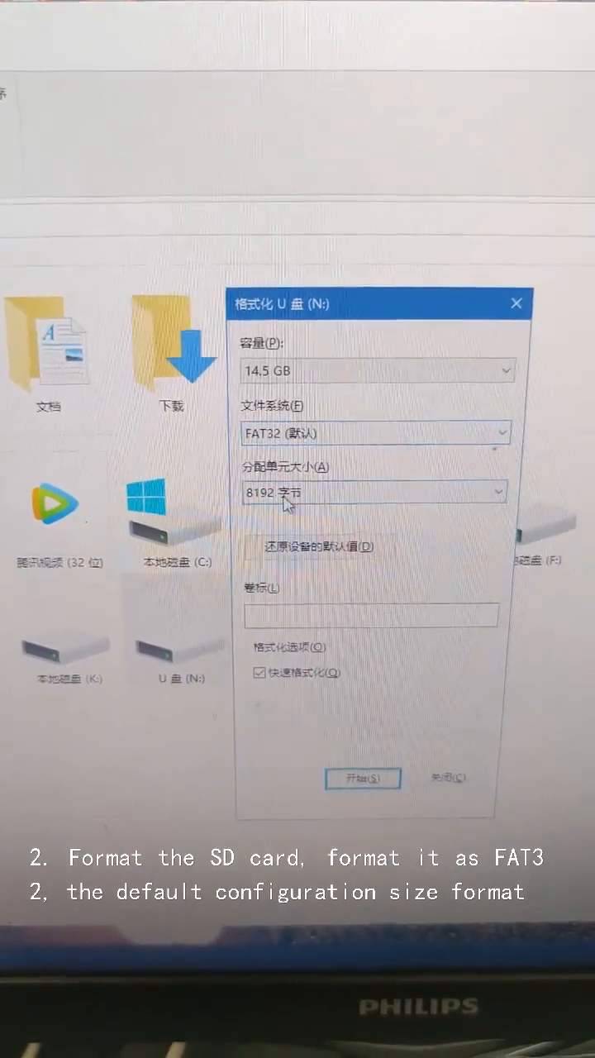
Run the FAT32 format with default allocation unit size, confirming the erase warning and completion notice.
click(373, 493)
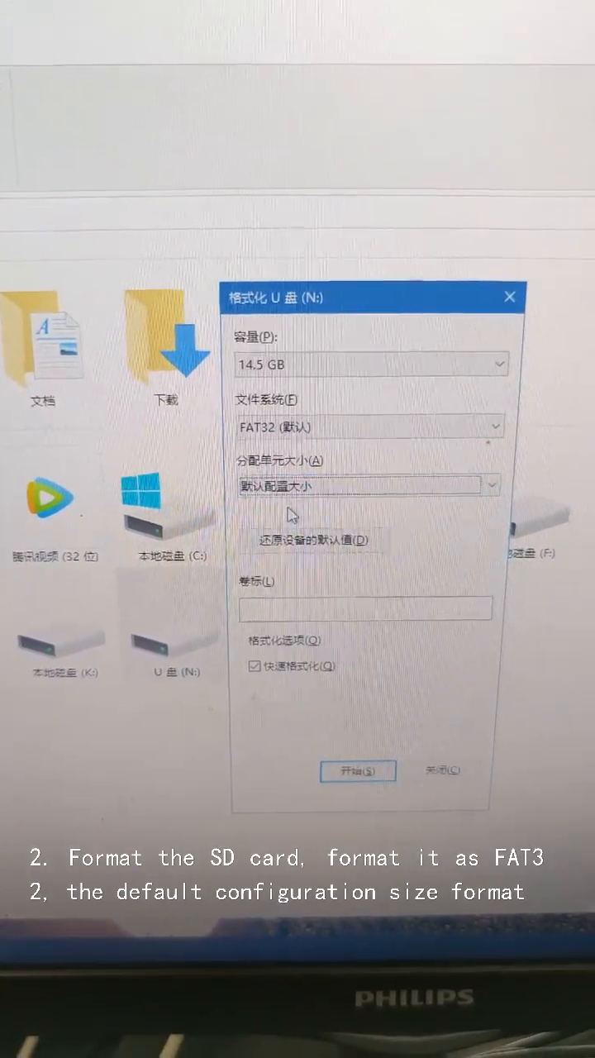
click(358, 771)
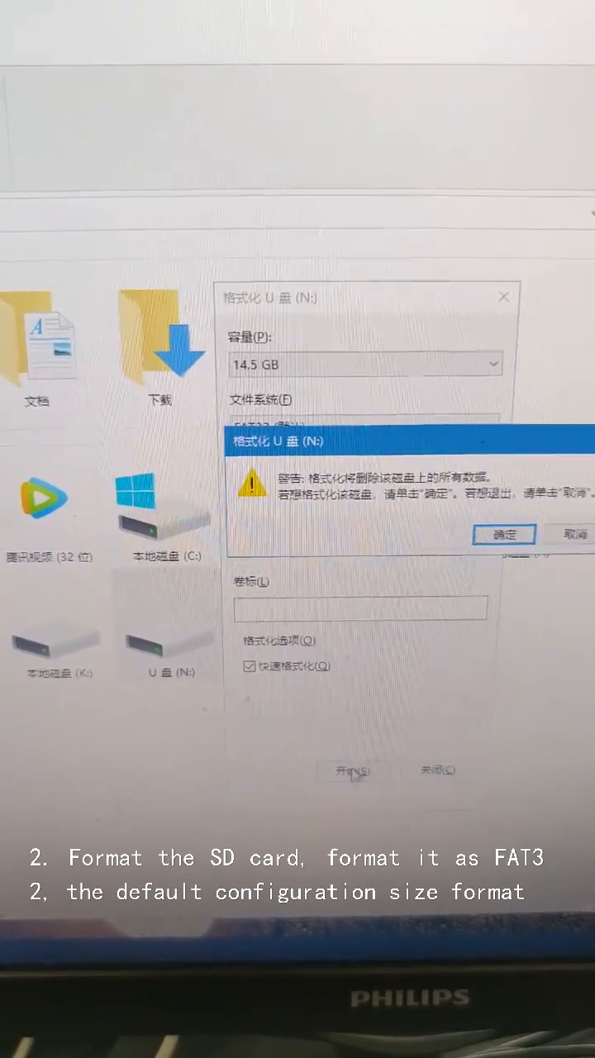
click(503, 533)
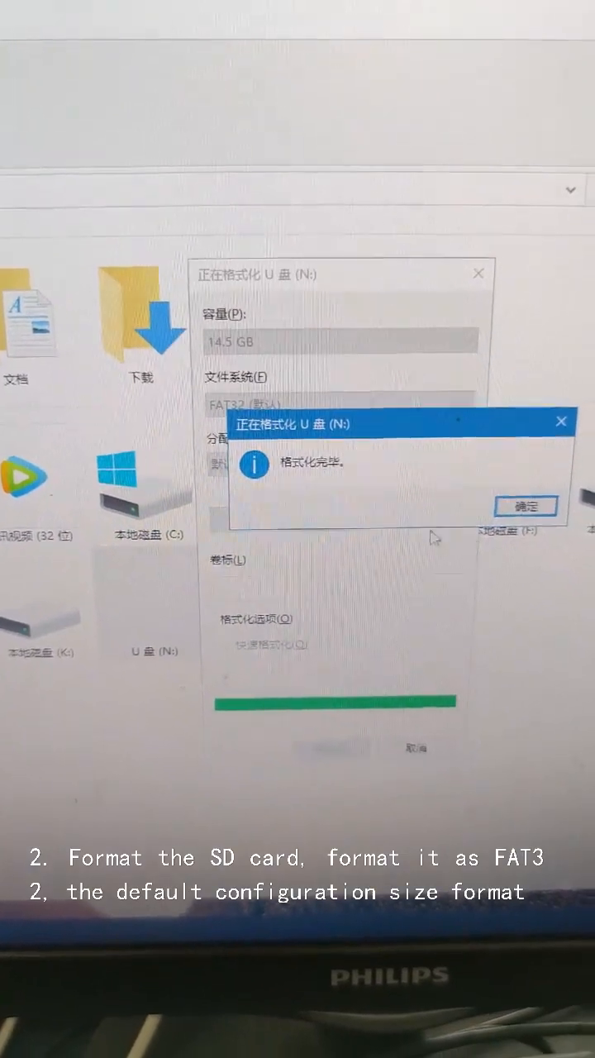
click(526, 506)
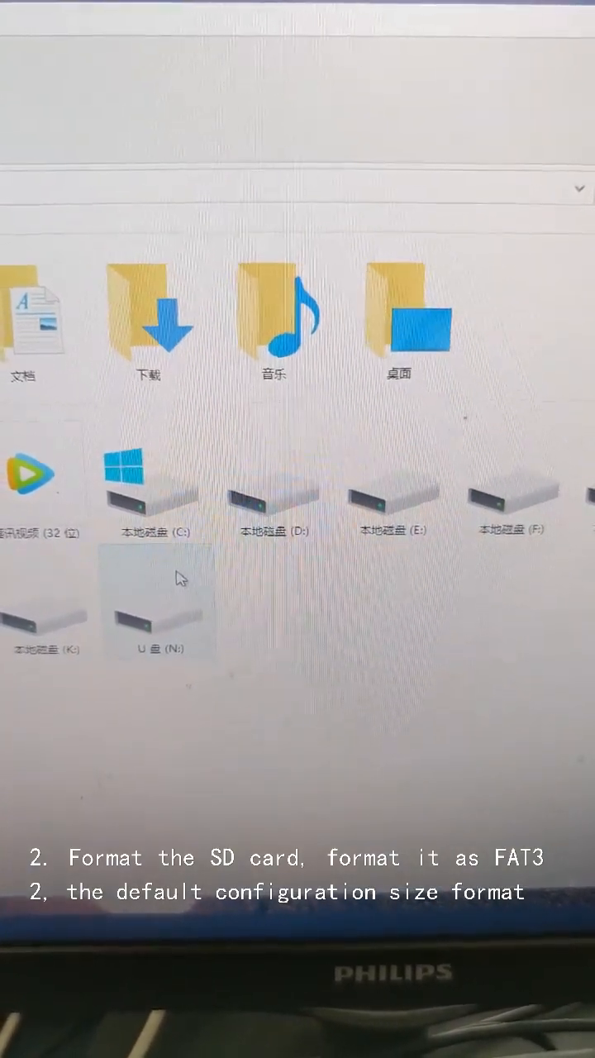
Paste the DWIN_SET archive into the empty root of U disk (N:).
double_click(159, 612)
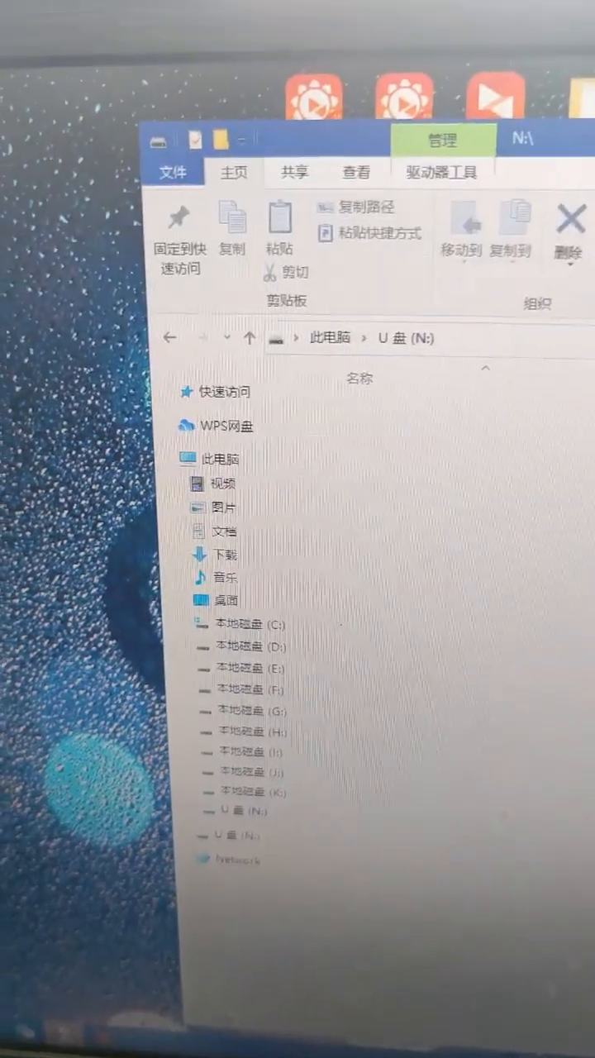
right_click(124, 505)
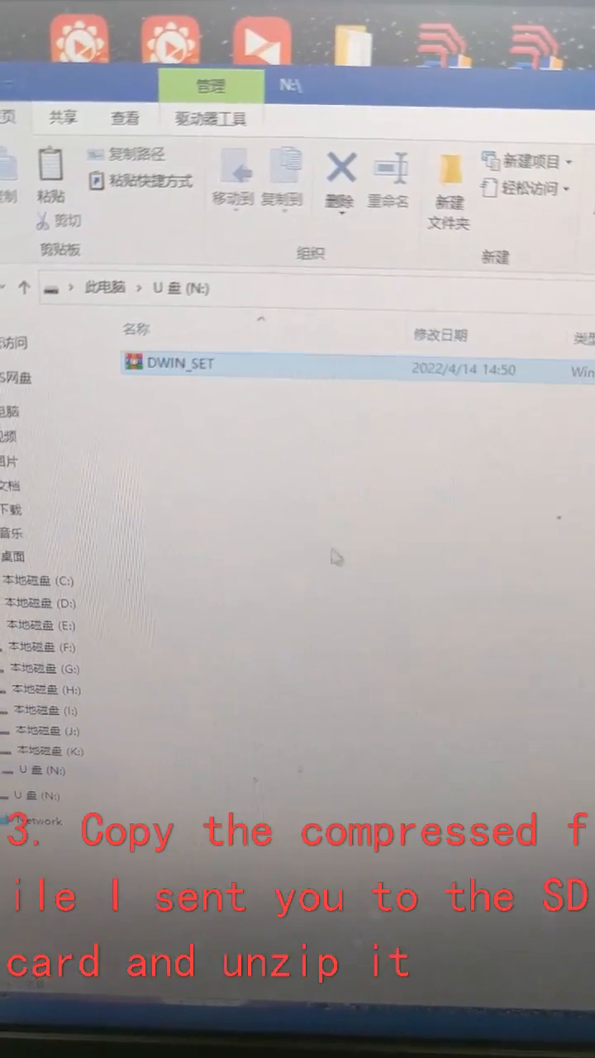
Extract the DWIN_SET archive to a DWIN_SET folder on the U disk and refresh the listing.
right_click(170, 364)
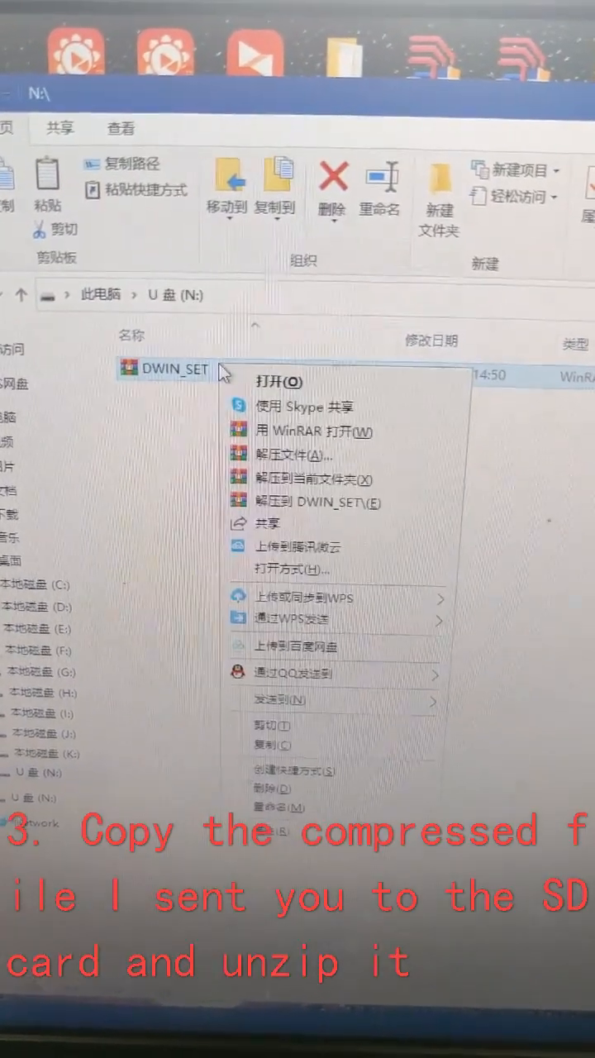
click(294, 454)
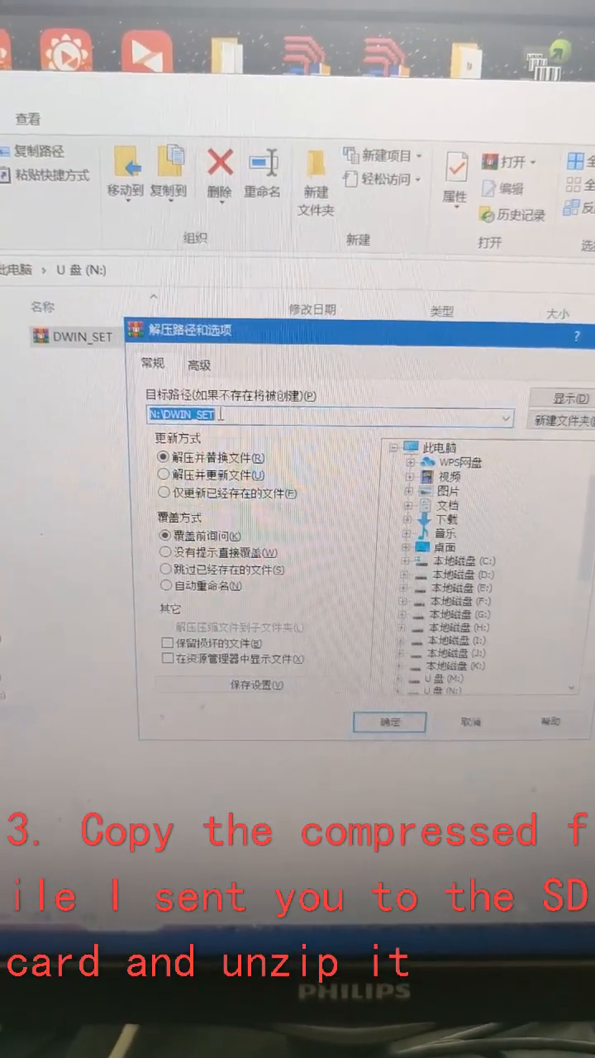
click(391, 721)
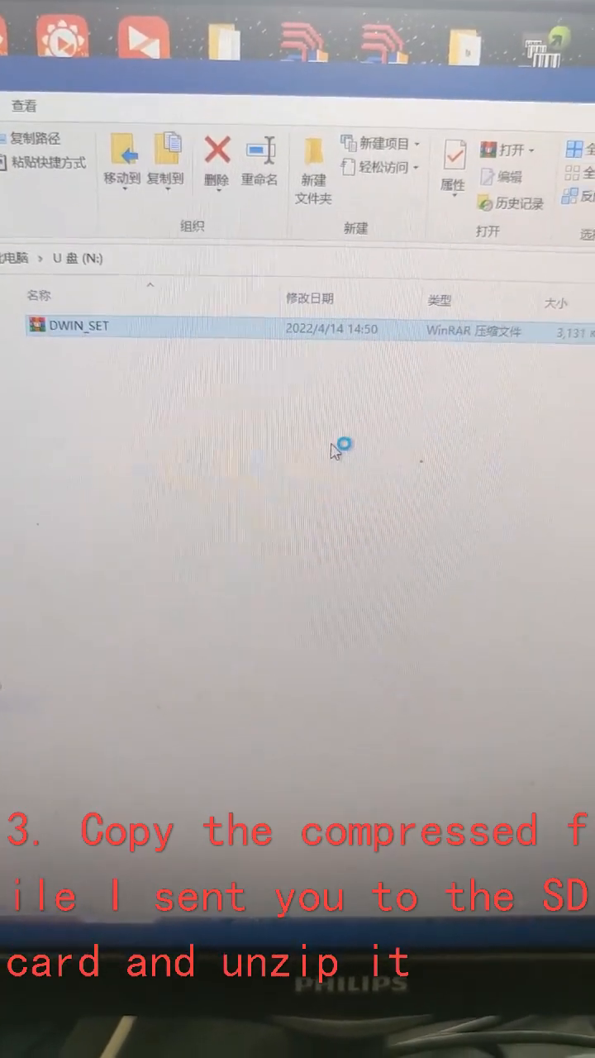
right_click(339, 450)
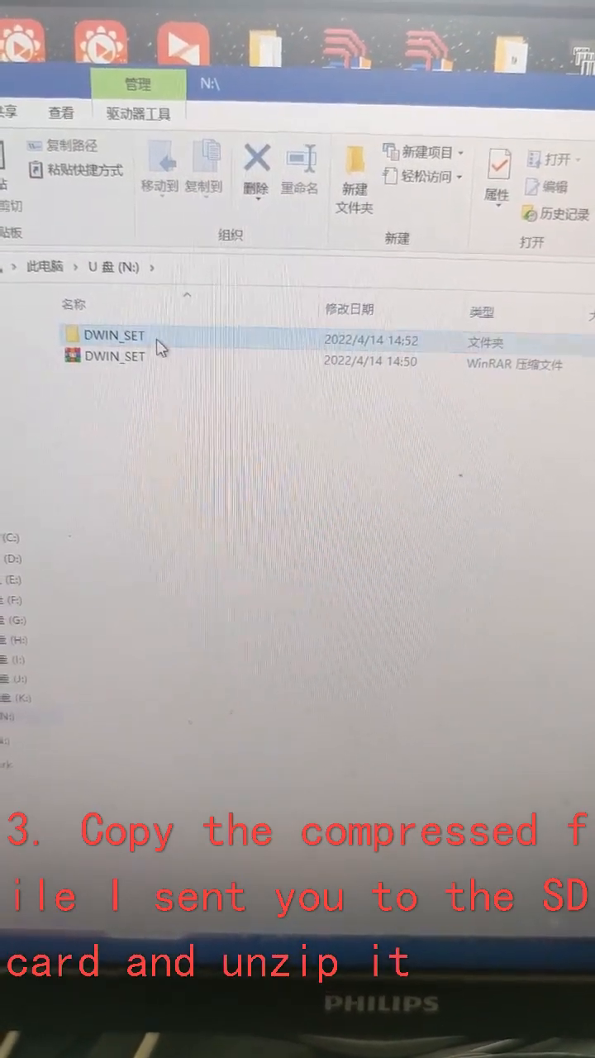
Inspect the nested DWIN_SET folder of 32 files and rename the outer folder DWIN_SET1.
double_click(112, 334)
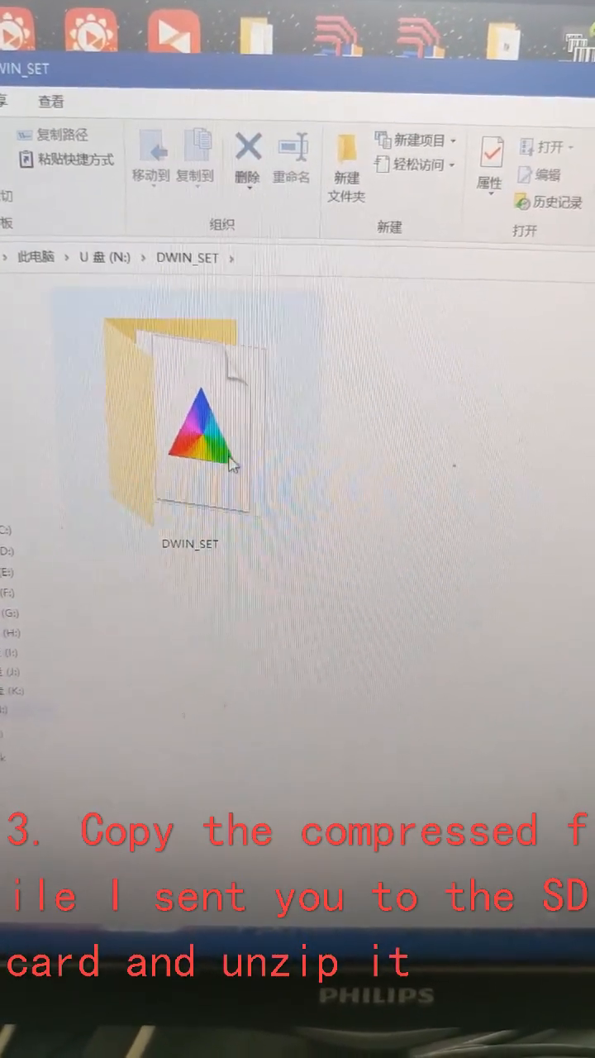
click(191, 431)
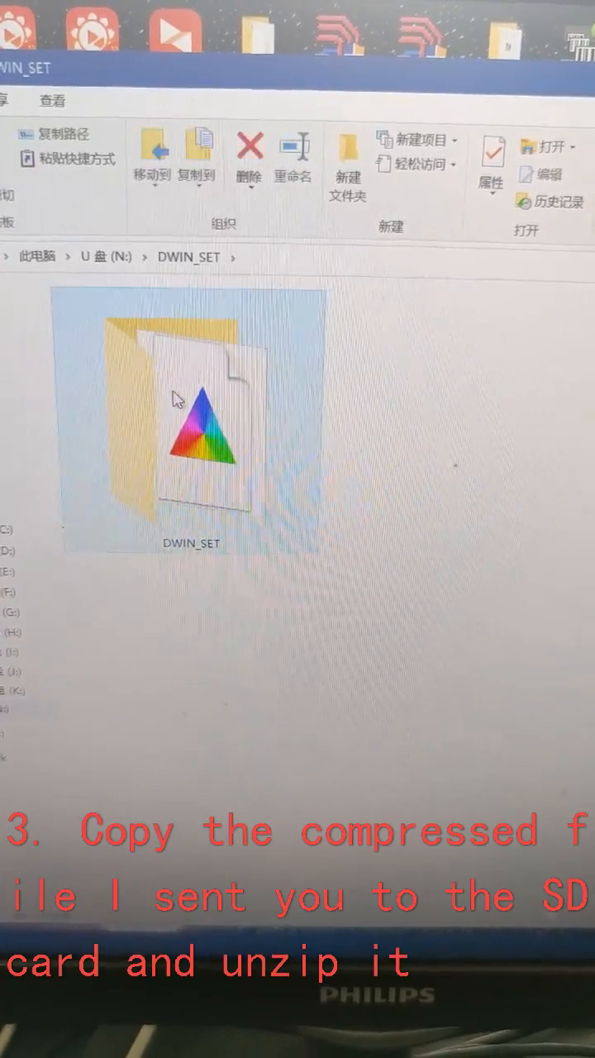
double_click(190, 422)
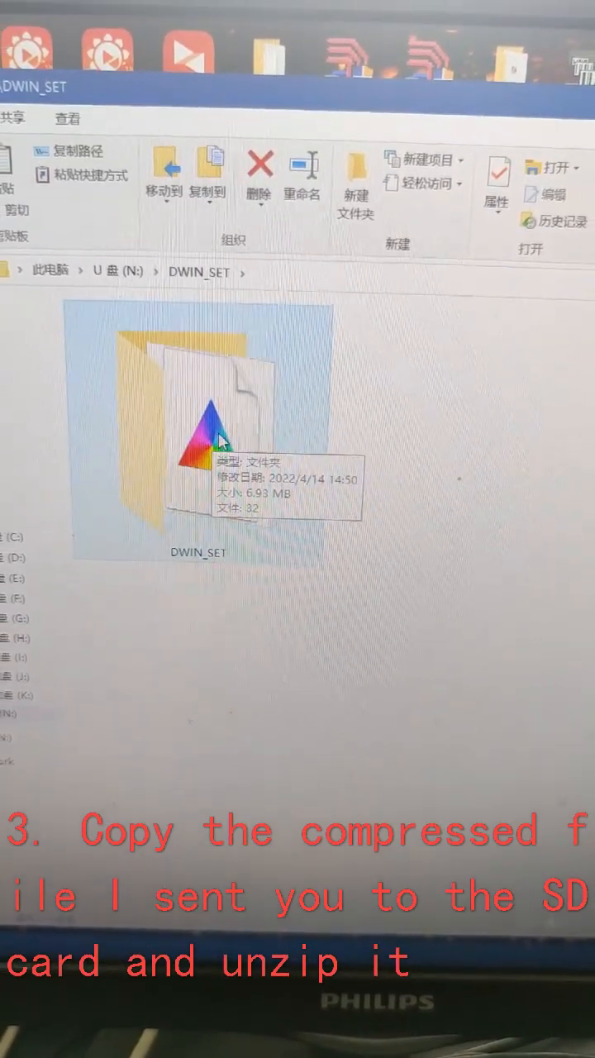
right_click(198, 413)
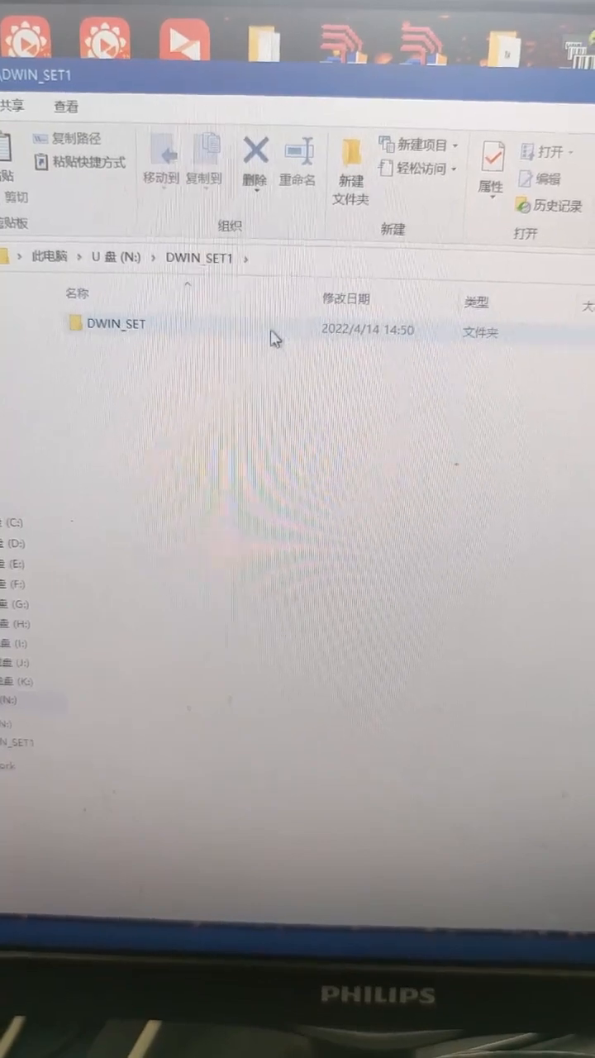
click(115, 329)
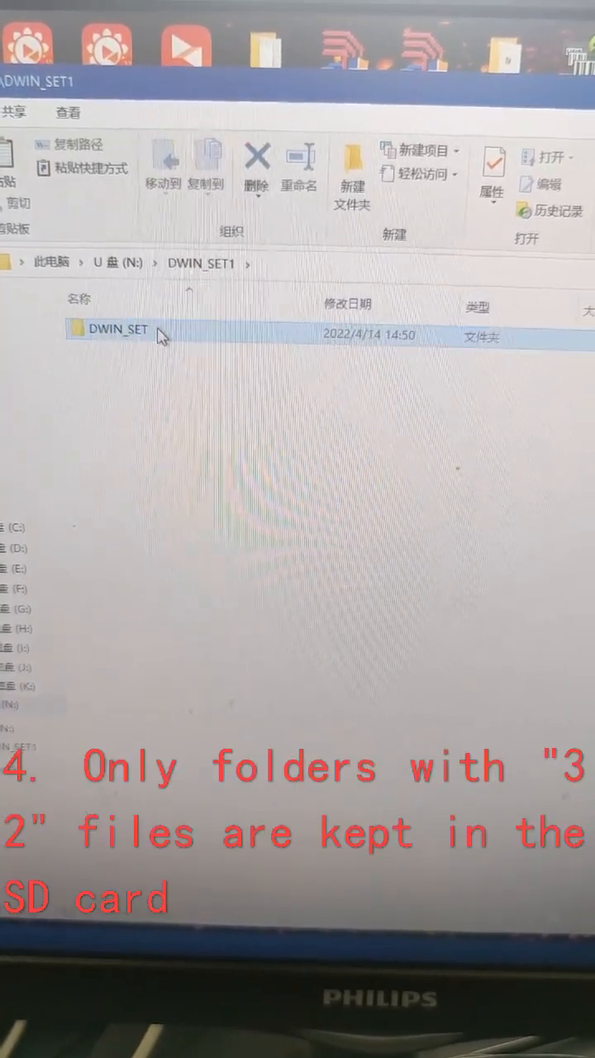
Move the inner DWIN_SET folder to N:\, delete DWIN_SET1 and the archive, and verify DWIN_SET's contents.
right_click(116, 329)
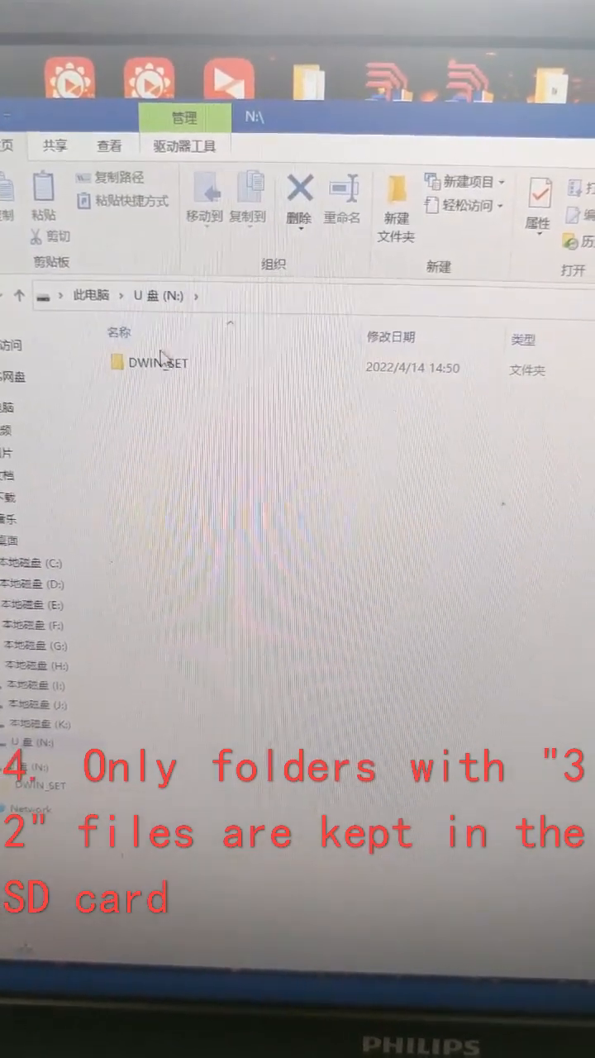
double_click(153, 362)
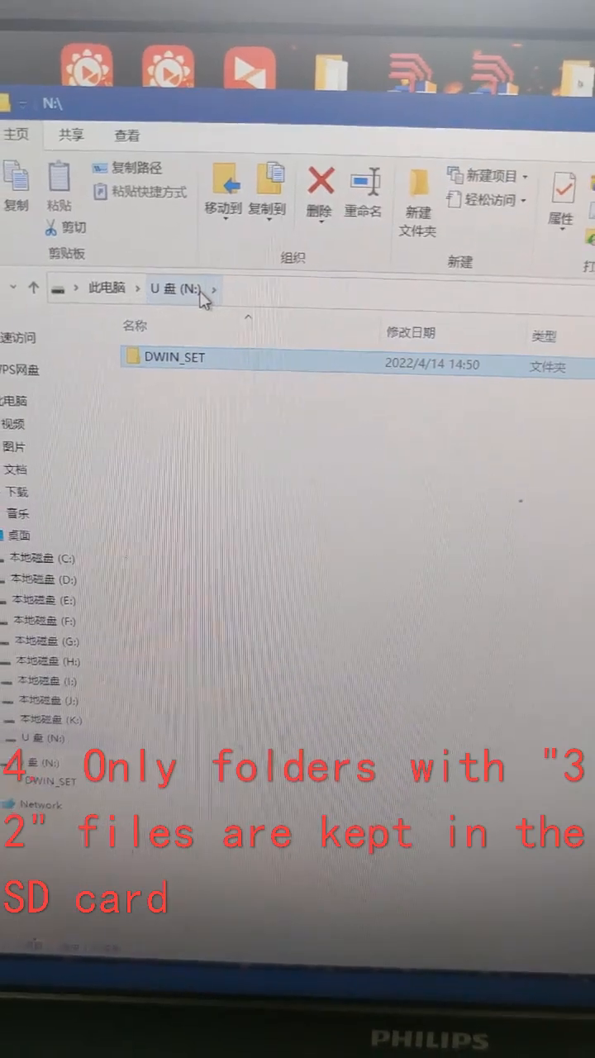
double_click(174, 357)
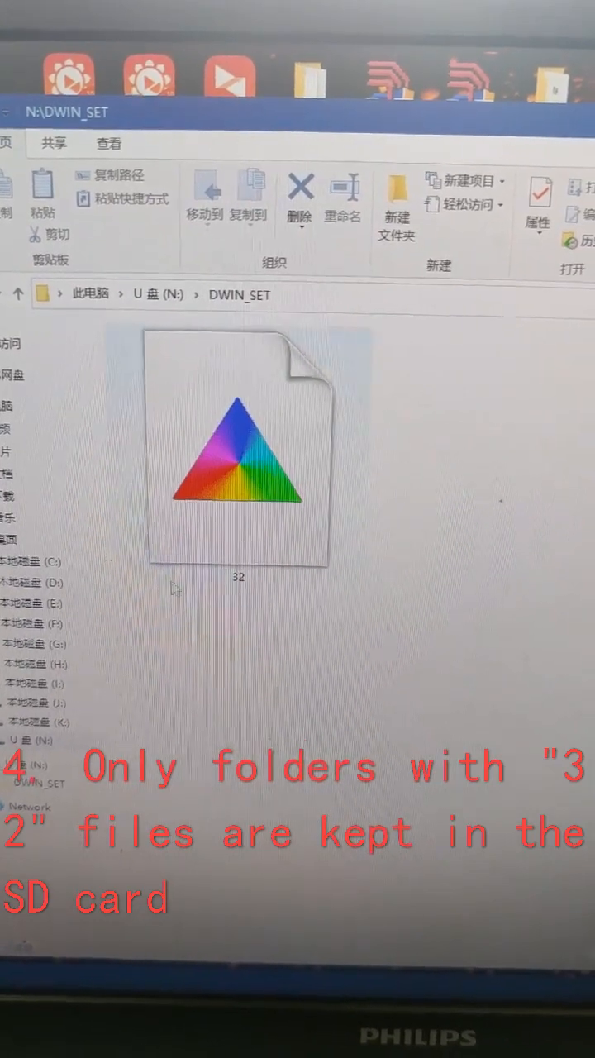
click(14, 295)
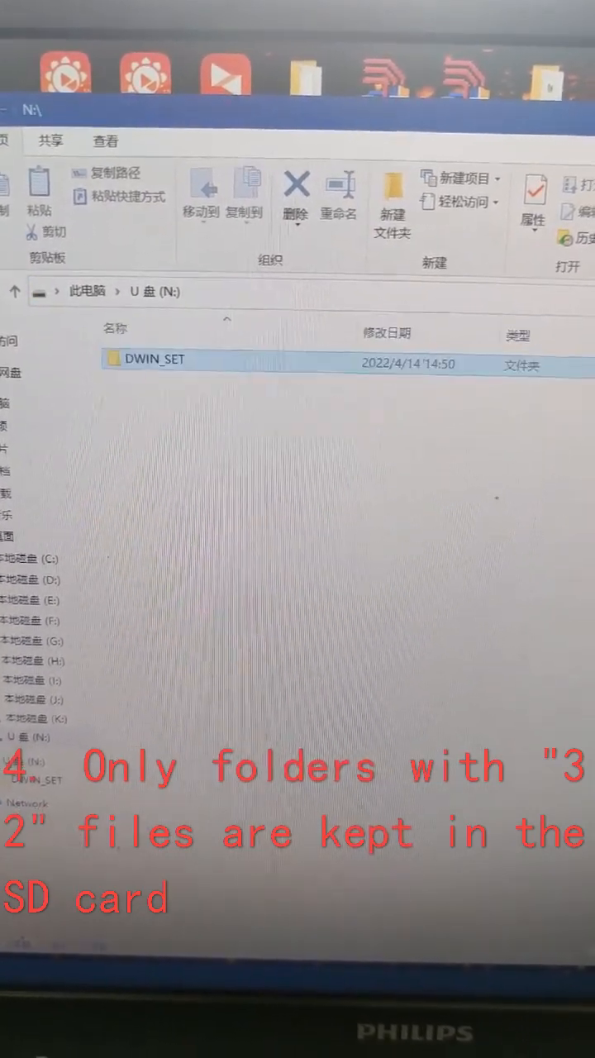